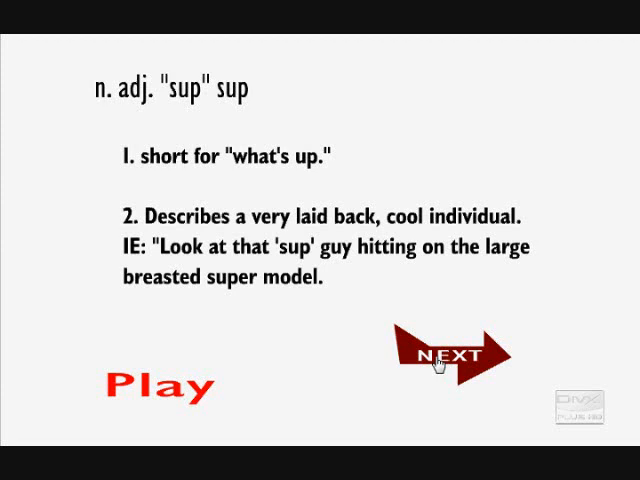
Advance past the 'sup' definition and 'Suppish' comparison slides to the title screen.
{"action": "left_click", "coordinate": [445, 358]}
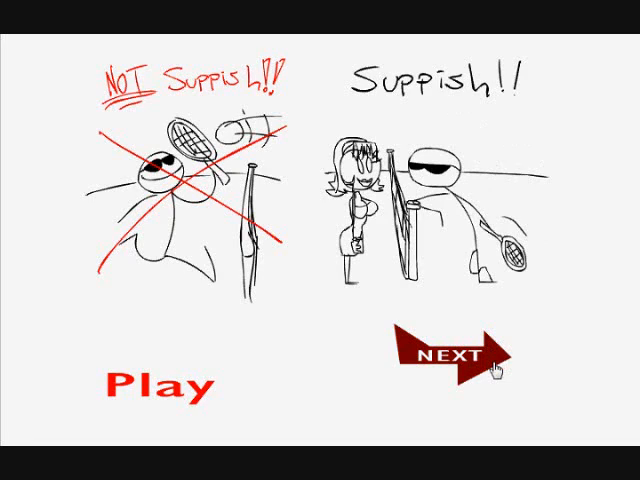
{"action": "left_click", "coordinate": [460, 358]}
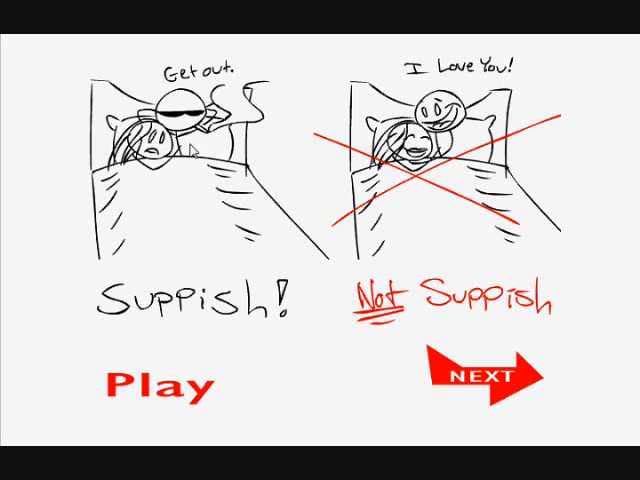
{"action": "left_click", "coordinate": [155, 383]}
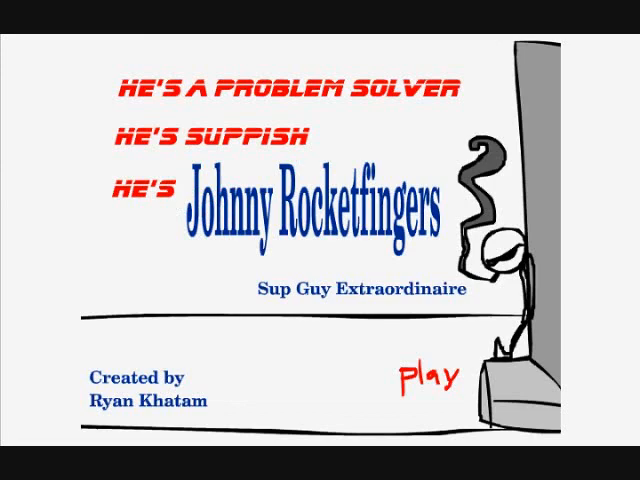
Choose Play on the Johnny Rocketfingers title screen to enter the alley.
{"action": "left_click", "coordinate": [428, 375]}
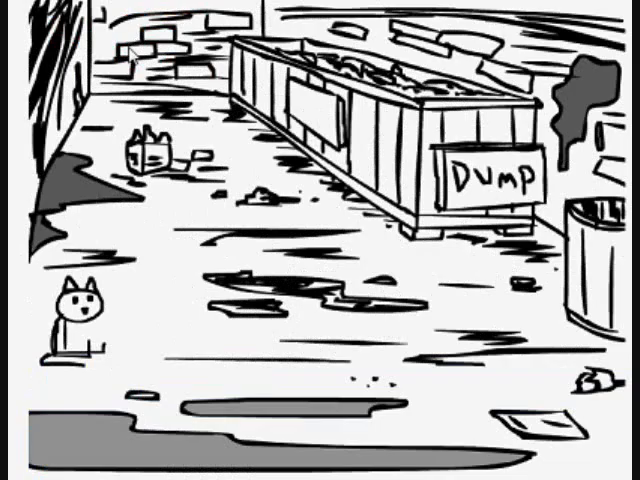
{"action": "mouse_move", "coordinate": [55, 363]}
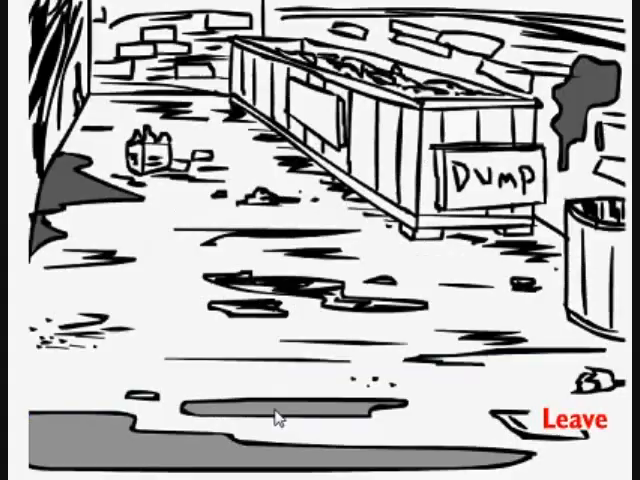
Interact with the alley scene until the 'Have another go?' prompt appears.
{"action": "left_click", "coordinate": [582, 417]}
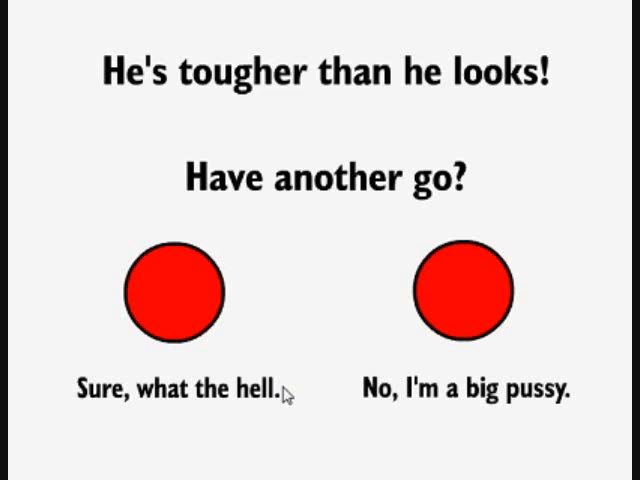
Select 'Sure, what the hell.' to retry, landing in the prison cell.
{"action": "left_click", "coordinate": [171, 291]}
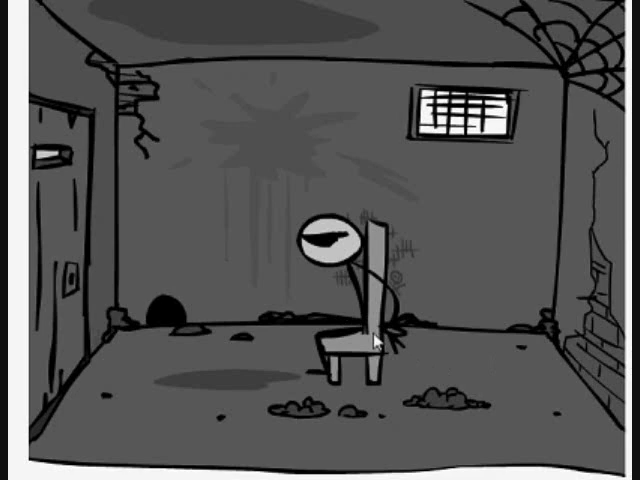
{"action": "mouse_move", "coordinate": [188, 422]}
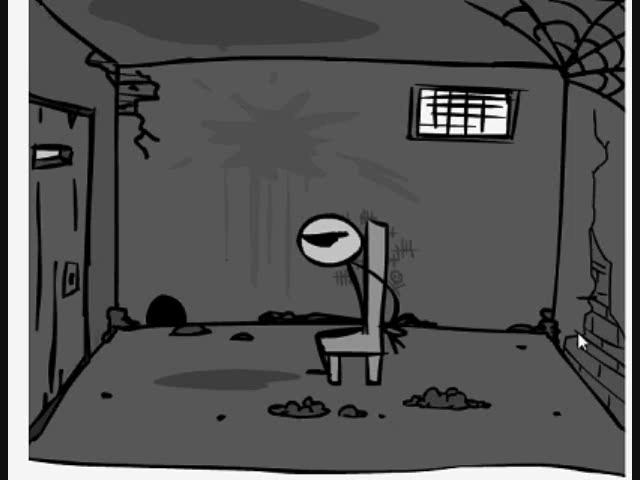
{"action": "mouse_move", "coordinate": [597, 313]}
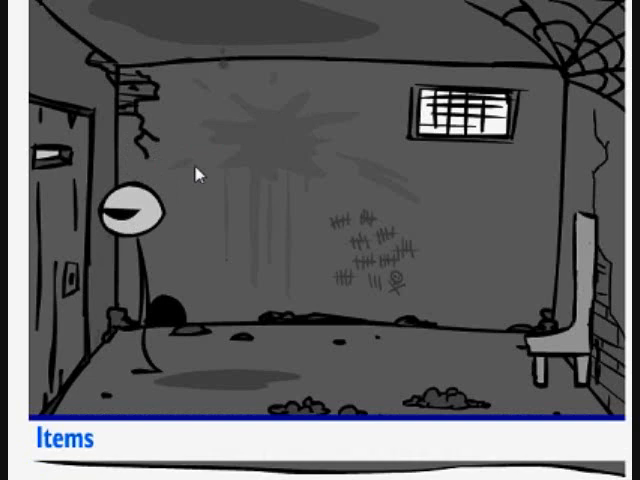
{"action": "mouse_move", "coordinate": [52, 175]}
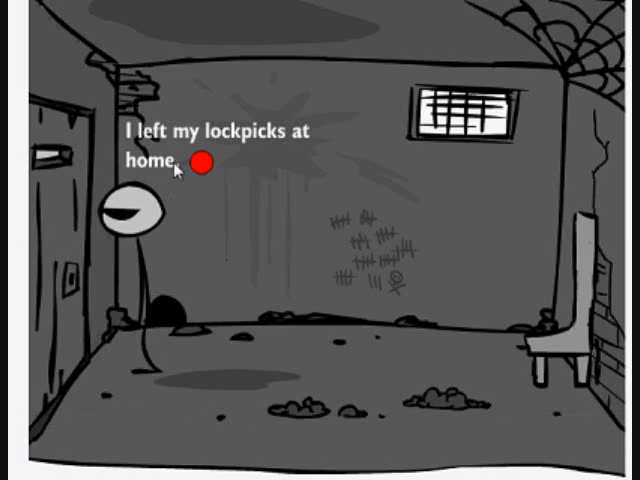
Pick the dialogue line about leaving the lockpicks at home.
{"action": "left_click", "coordinate": [206, 165]}
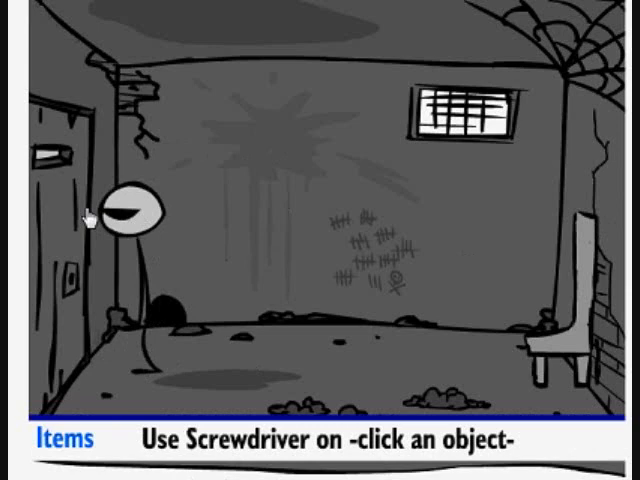
{"action": "mouse_move", "coordinate": [467, 148]}
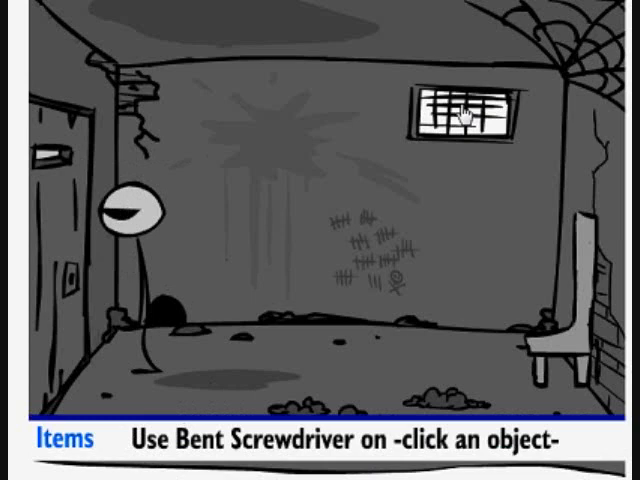
Use the bent screwdriver on the barred window, reaching the ending screen.
{"action": "left_click", "coordinate": [462, 115]}
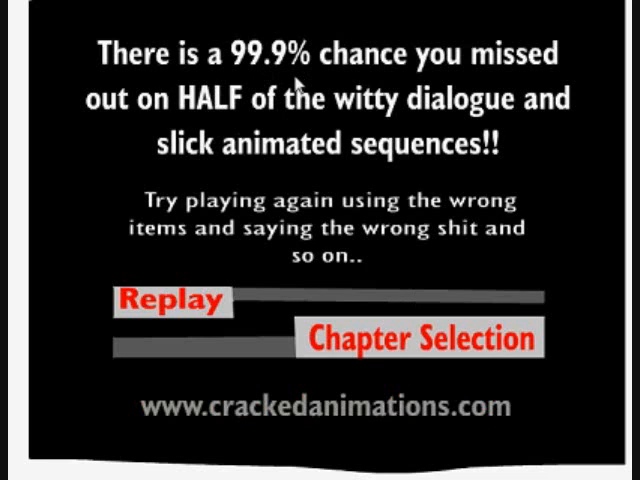
{"action": "mouse_move", "coordinate": [300, 72]}
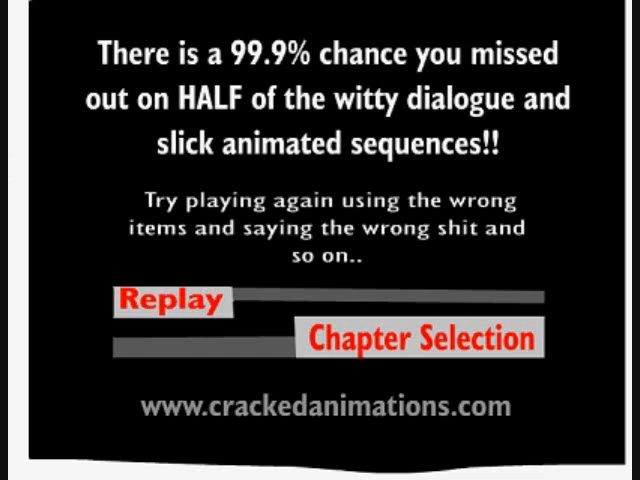
{"action": "mouse_move", "coordinate": [364, 238]}
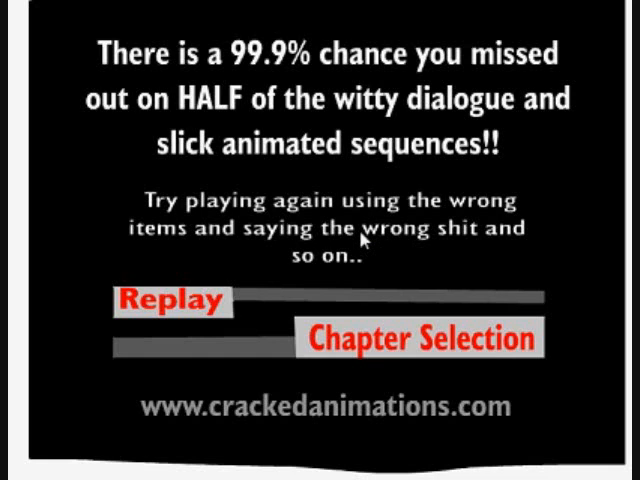